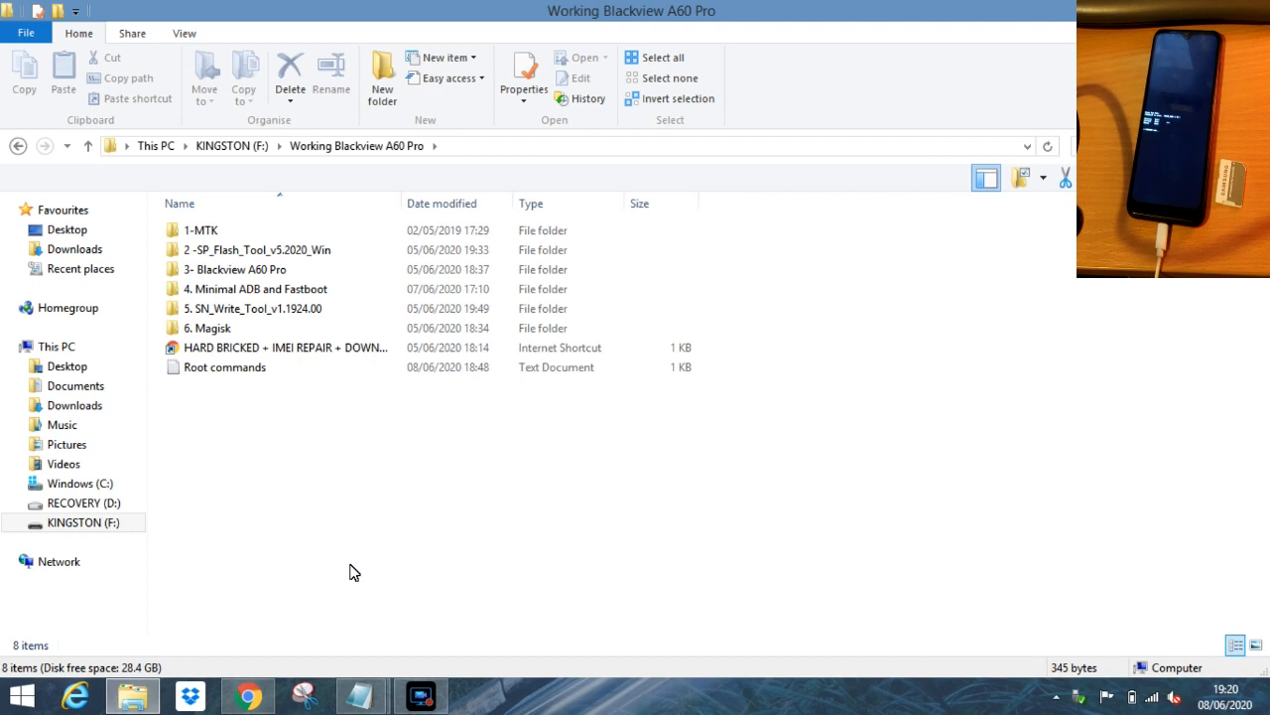
mouse_move(271, 388)
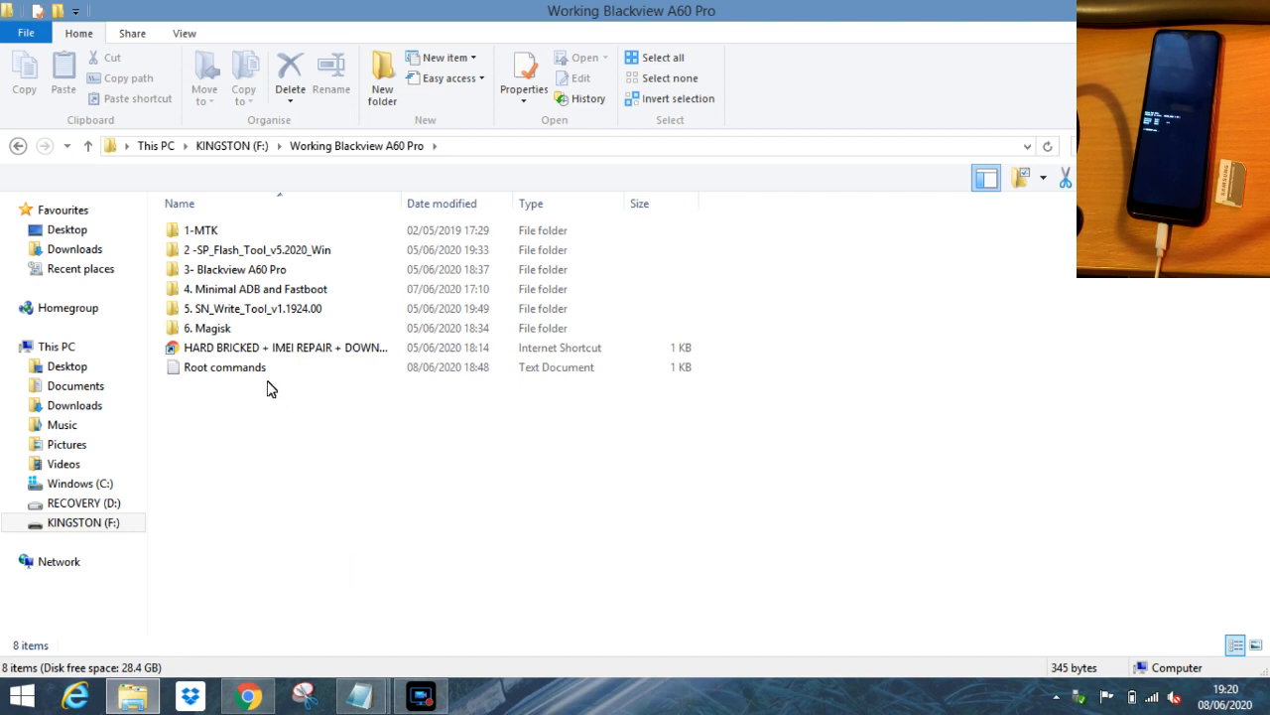
Open '4. Minimal ADB and Fastboot' and its inner folder, then bring up the folder context menu
double_click(259, 289)
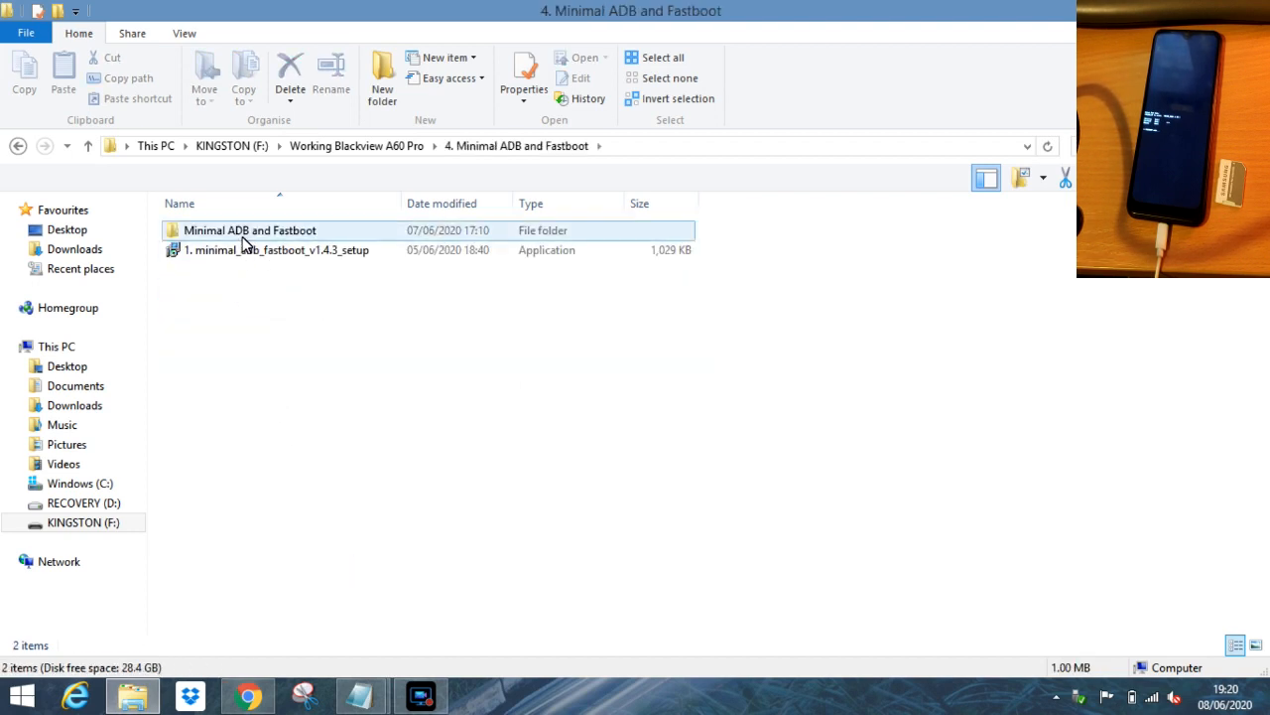
double_click(249, 230)
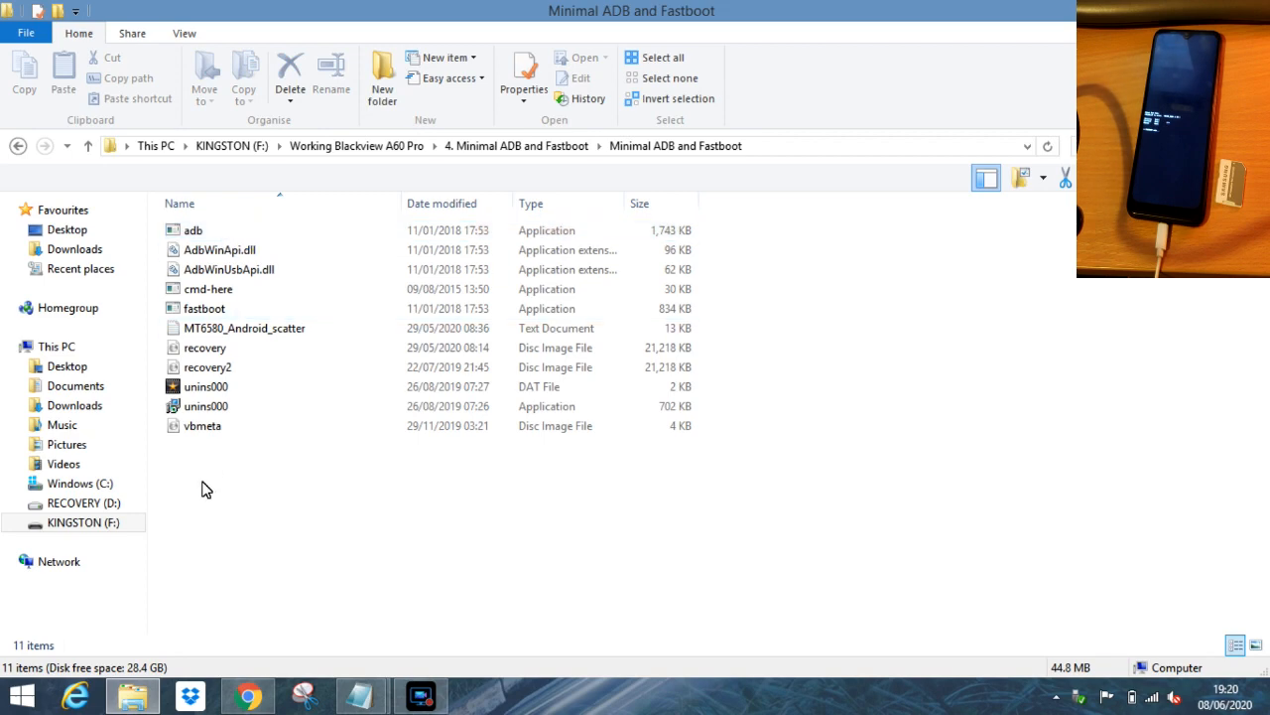
right_click(206, 488)
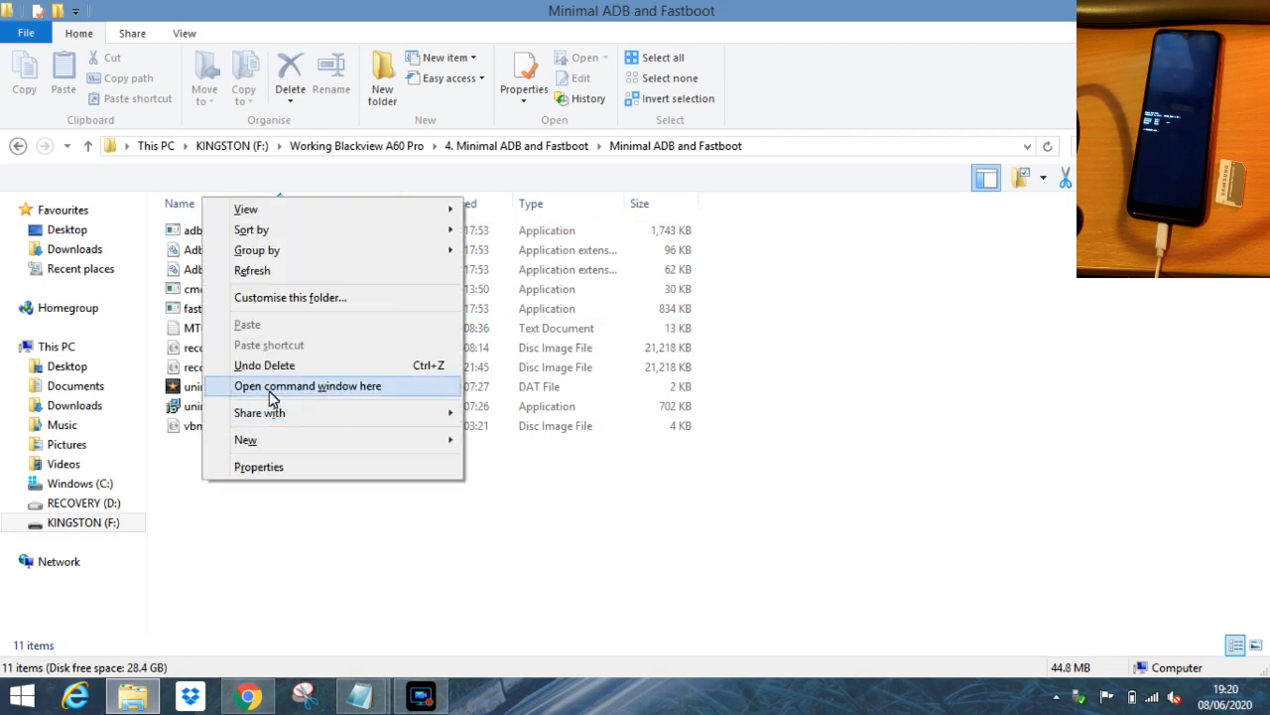
Open a command window in the fastboot folder and select the vbmeta command in Root commands notes
left_click(307, 386)
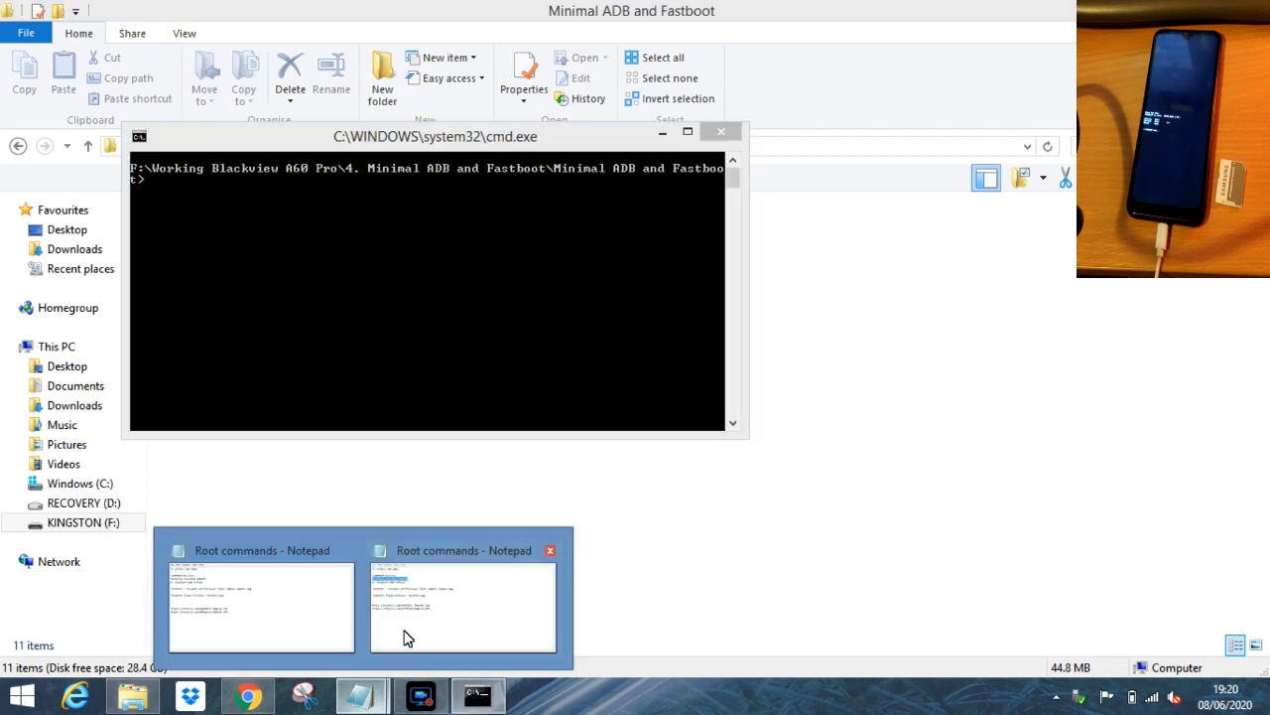
left_click(461, 605)
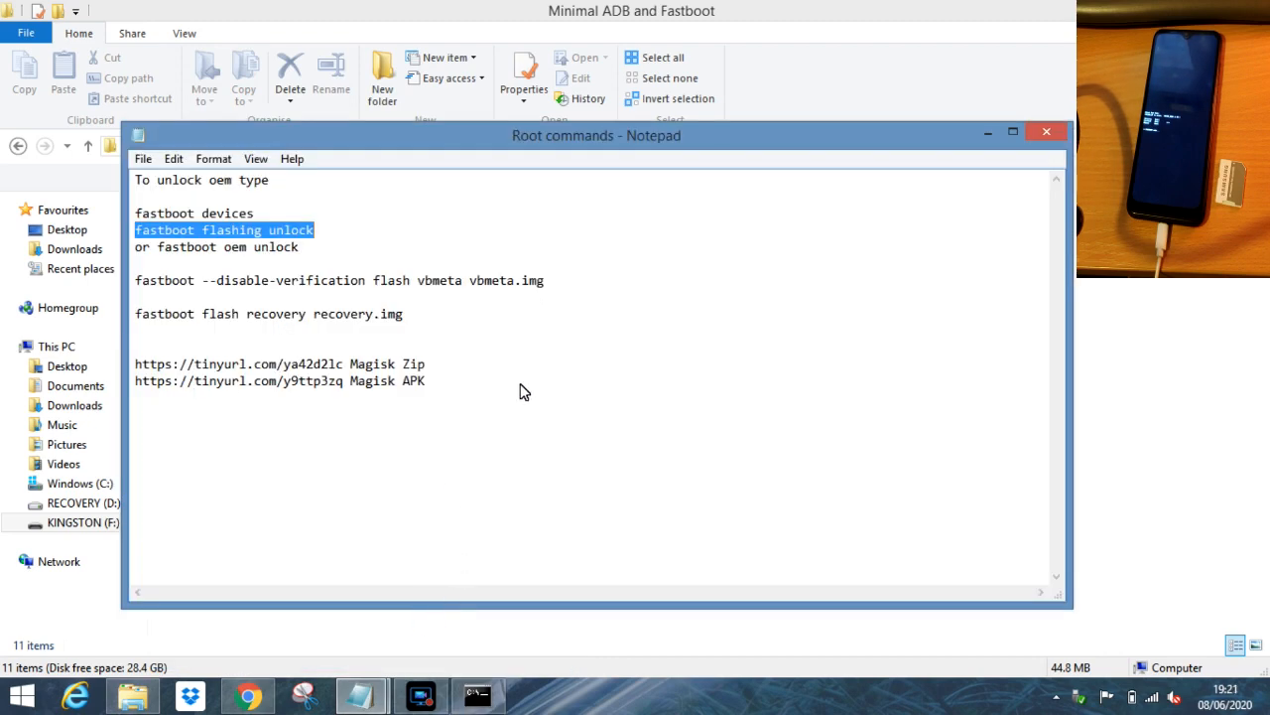
left_click(545, 280)
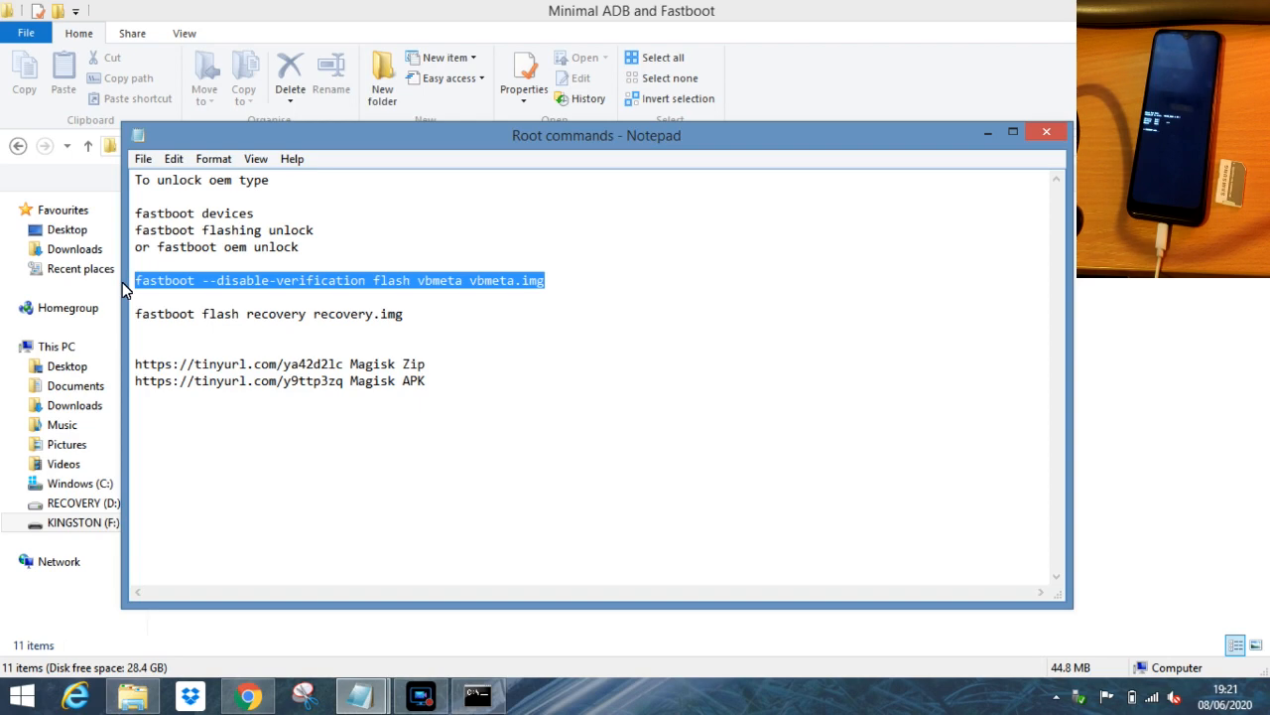
mouse_move(402, 586)
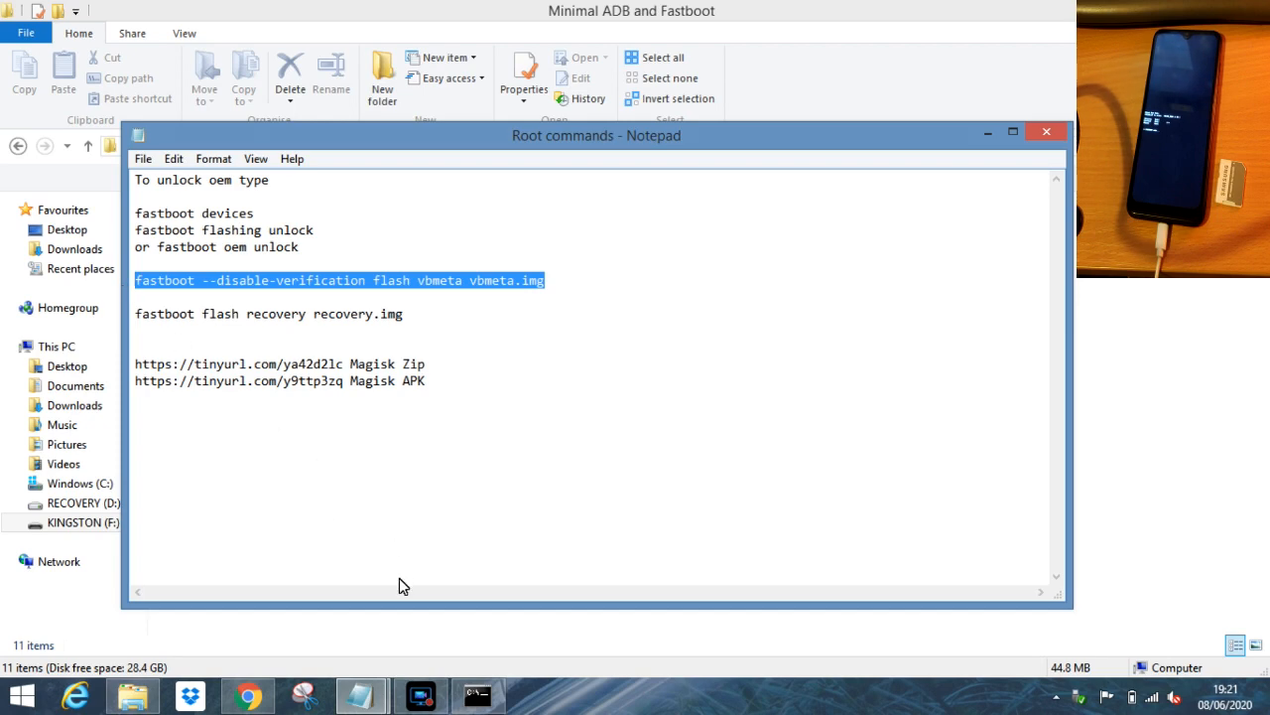
Run 'fastboot devices' and paste the vbmeta disable-verification flash command
left_click(476, 694)
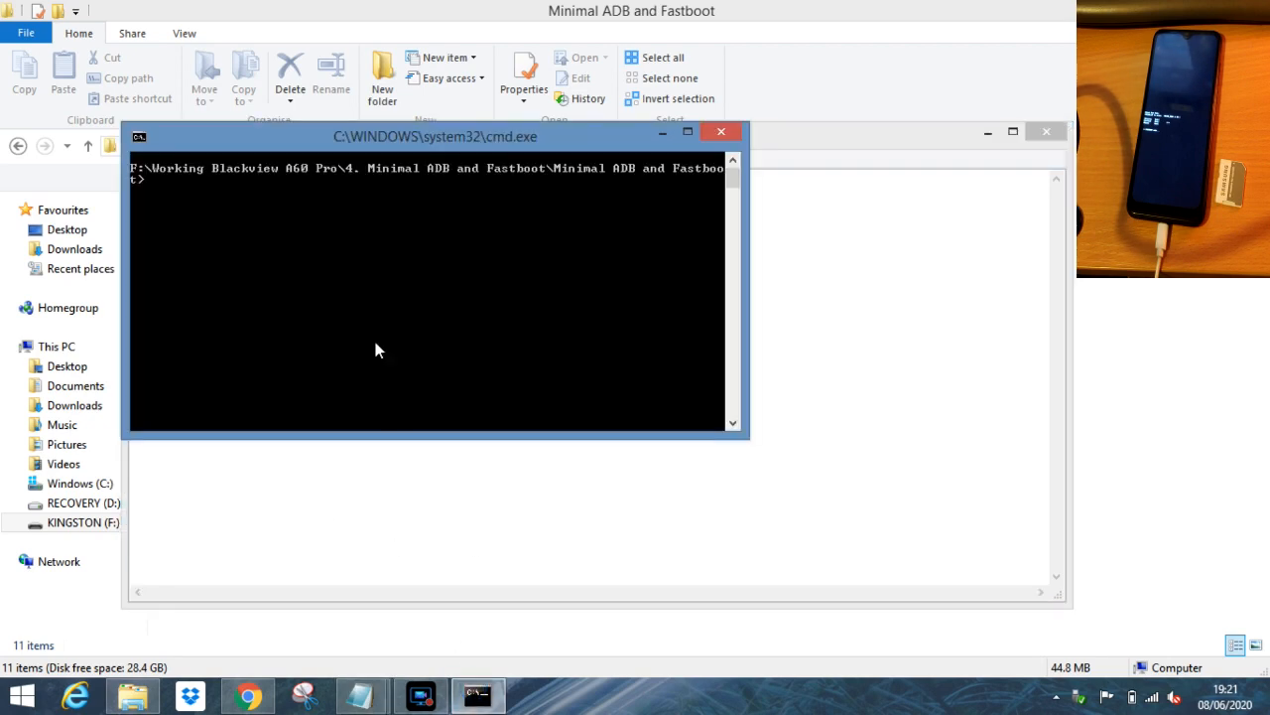
type("fastboot d")
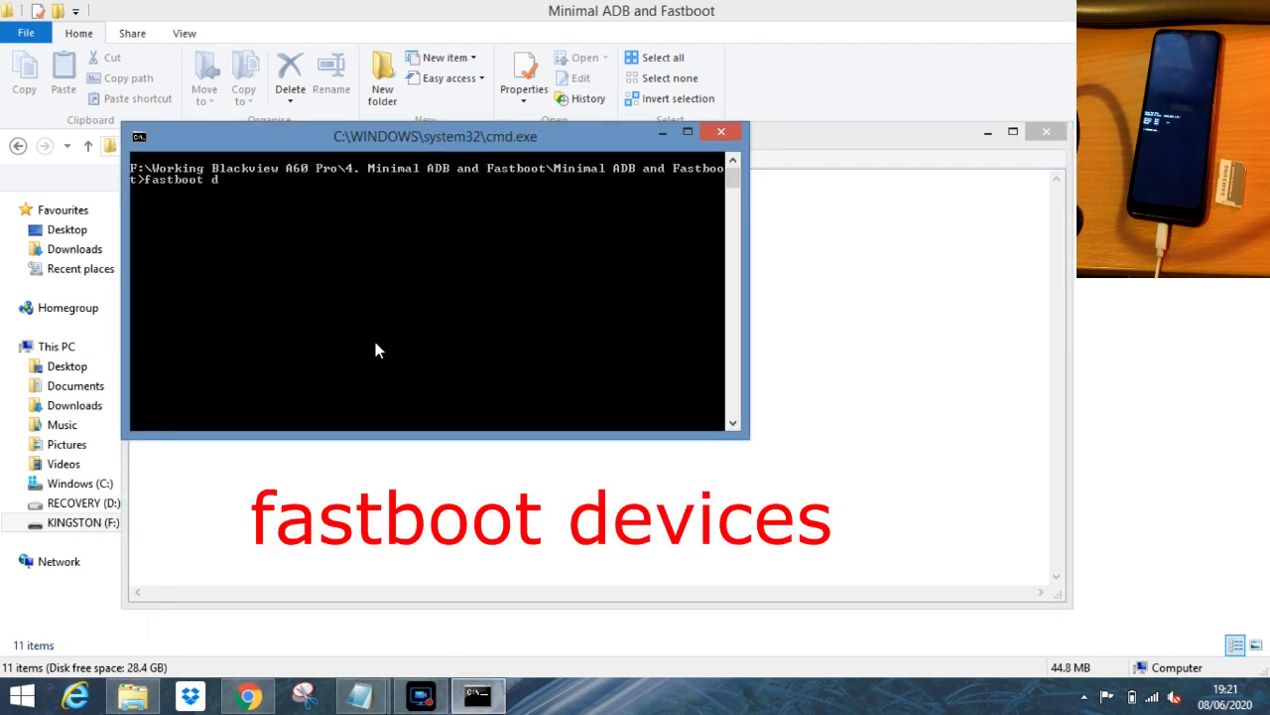
type("evices]")
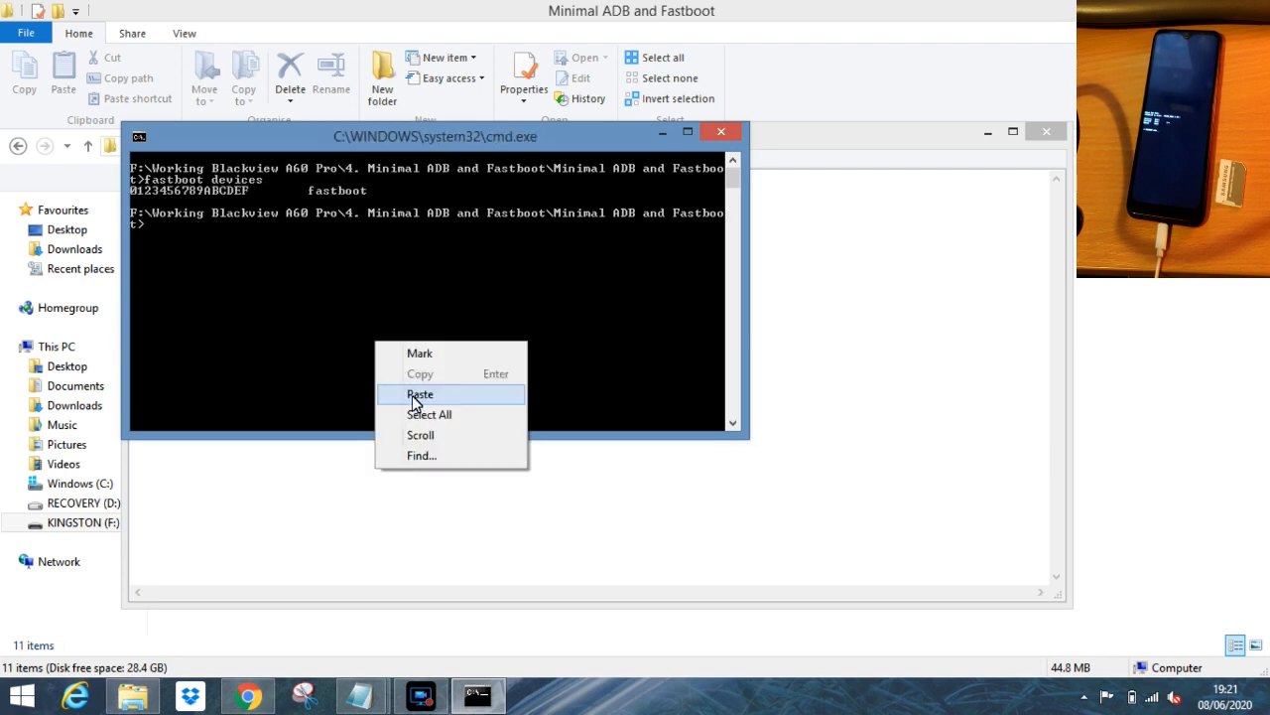
left_click(419, 394)
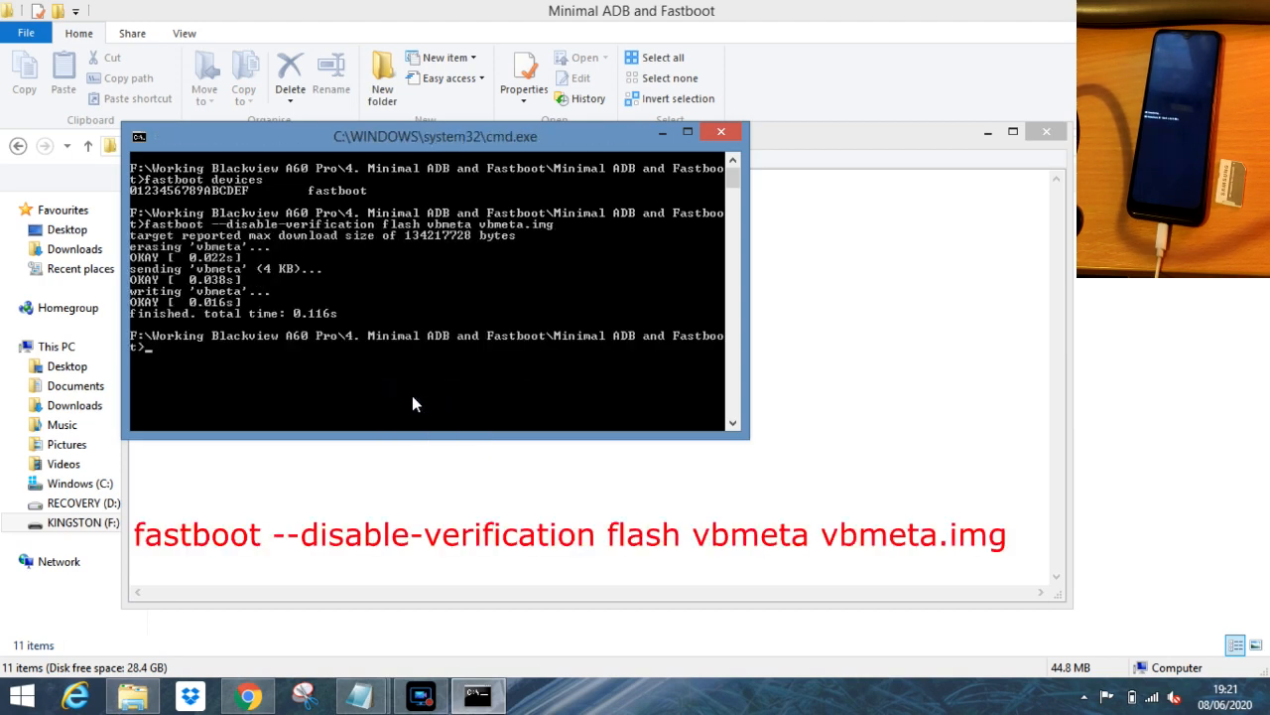
mouse_move(543, 404)
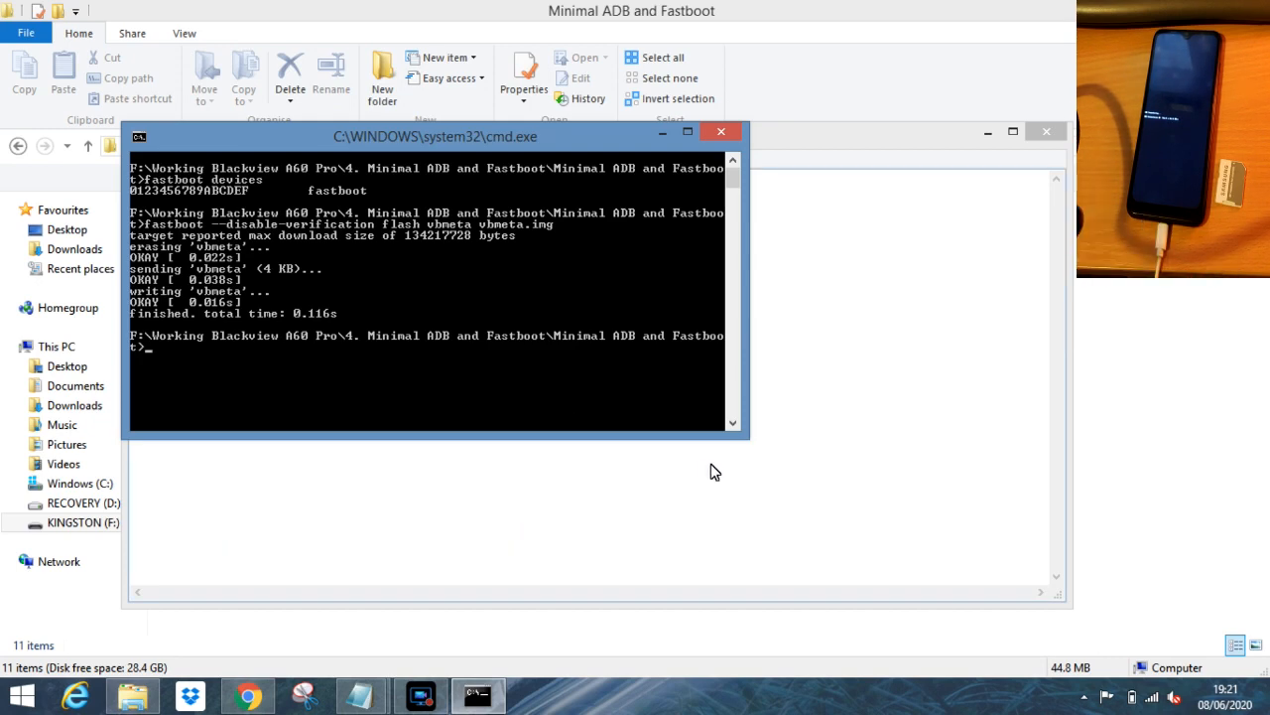
left_click(722, 131)
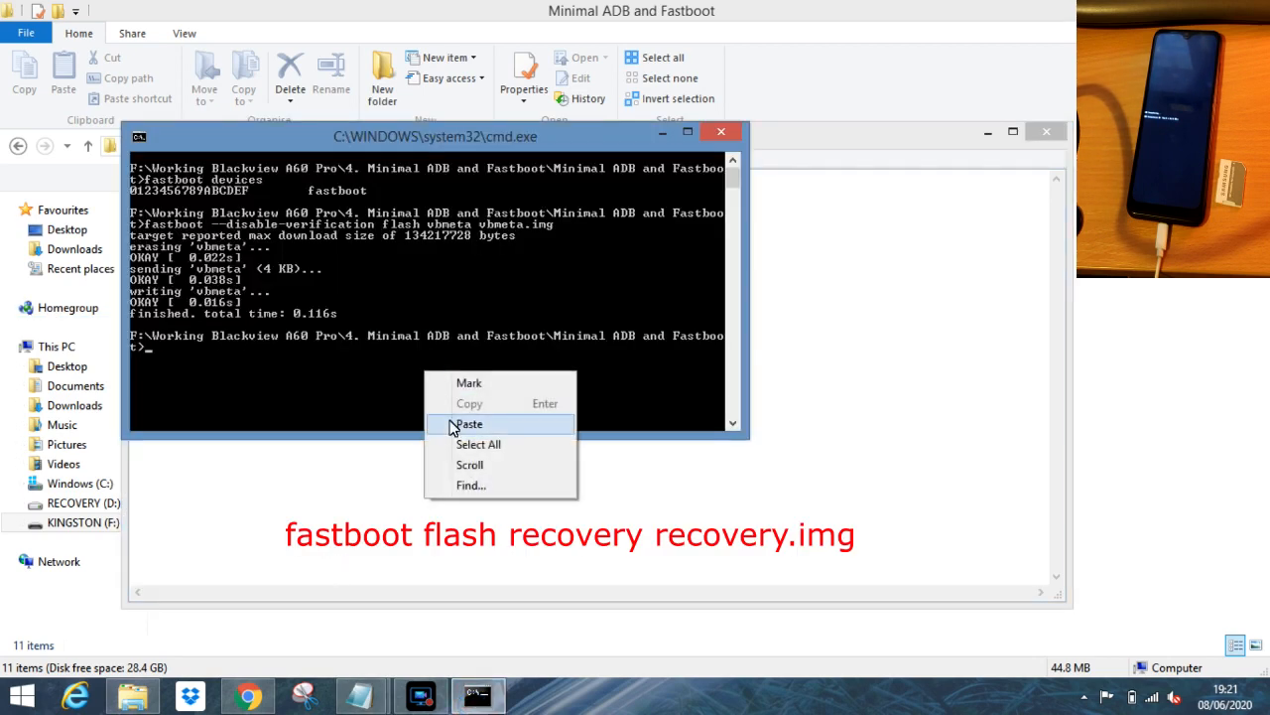
Paste and run 'fastboot flash recovery recovery.img' to flash TWRP
left_click(469, 424)
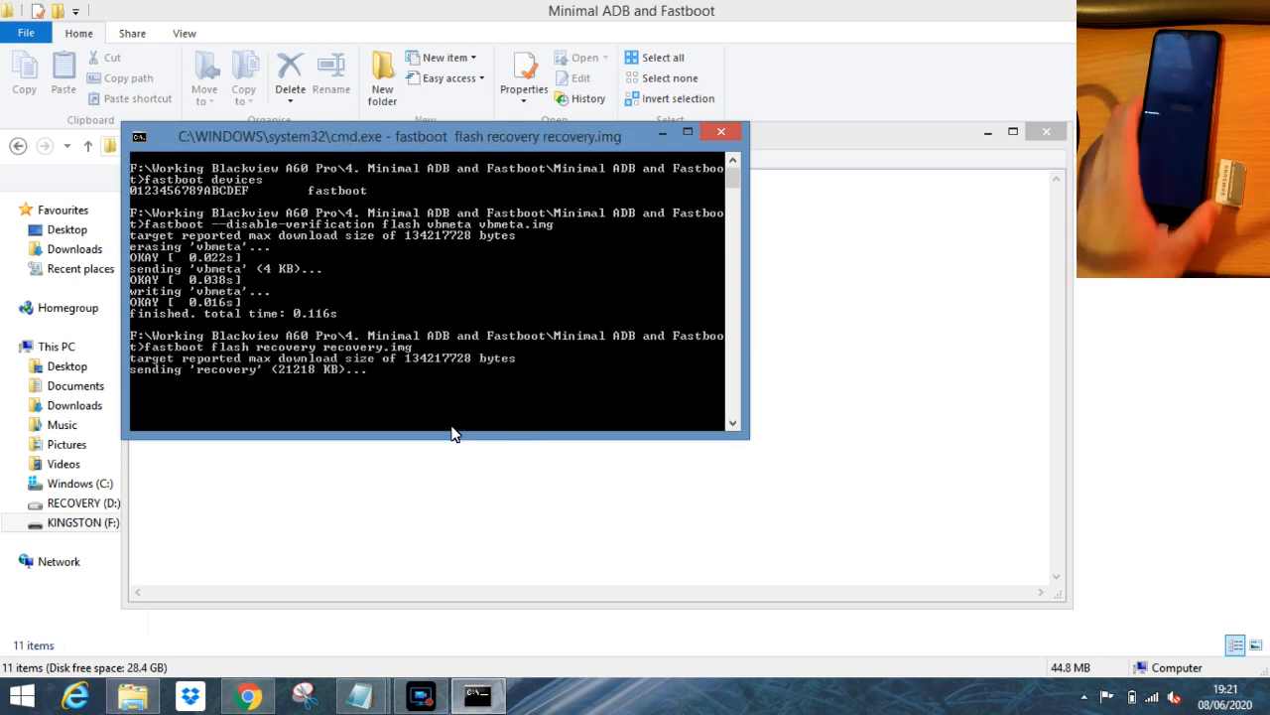
left_click(1013, 131)
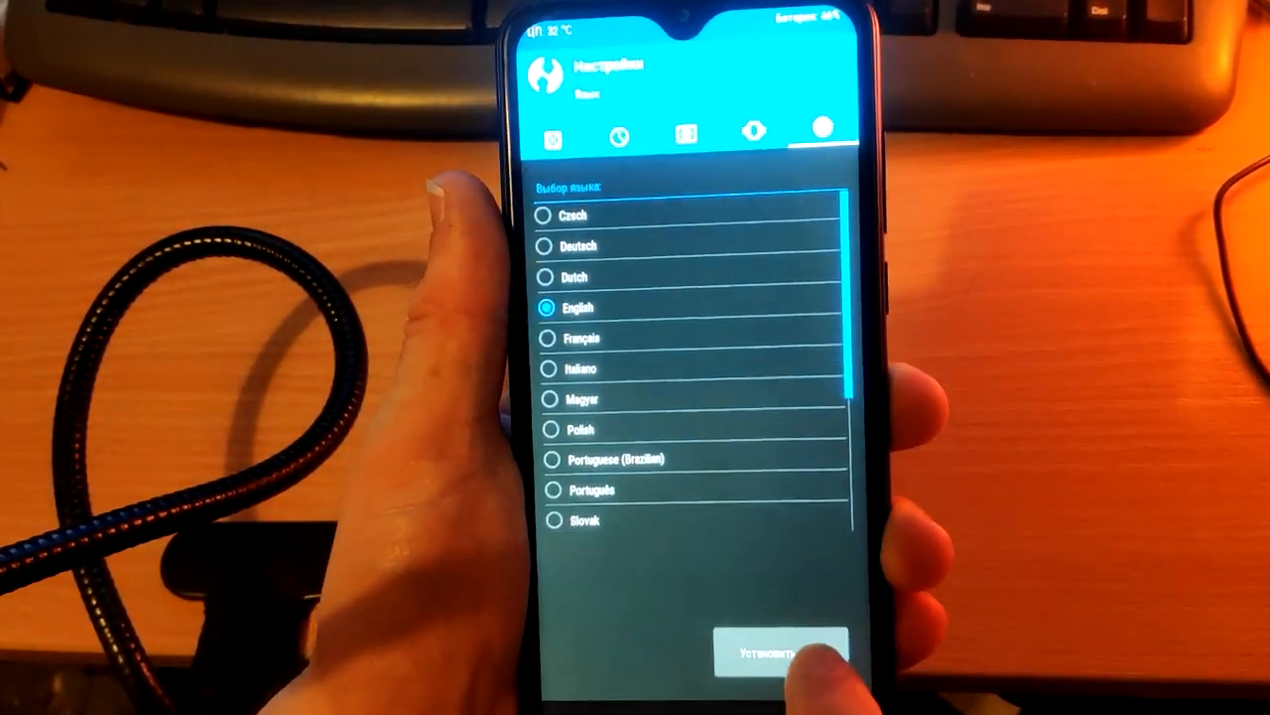
Apply English as TWRP's language and return to the main menu
left_click(782, 655)
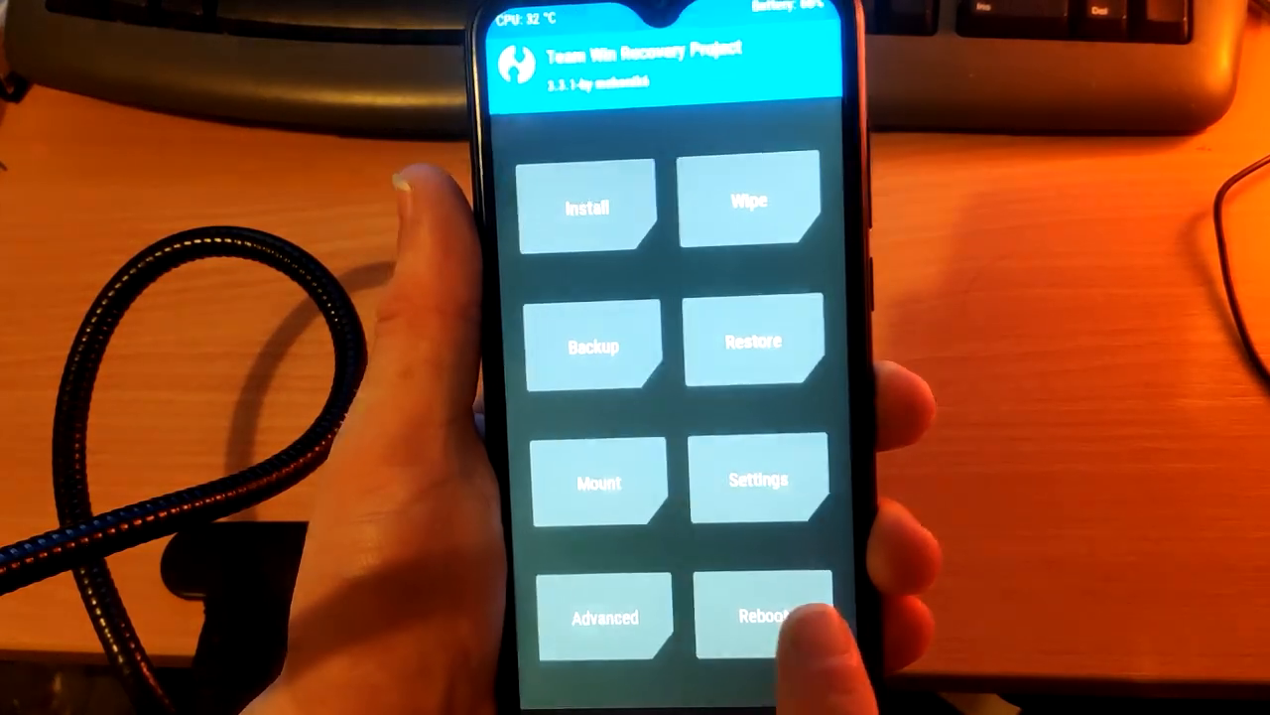